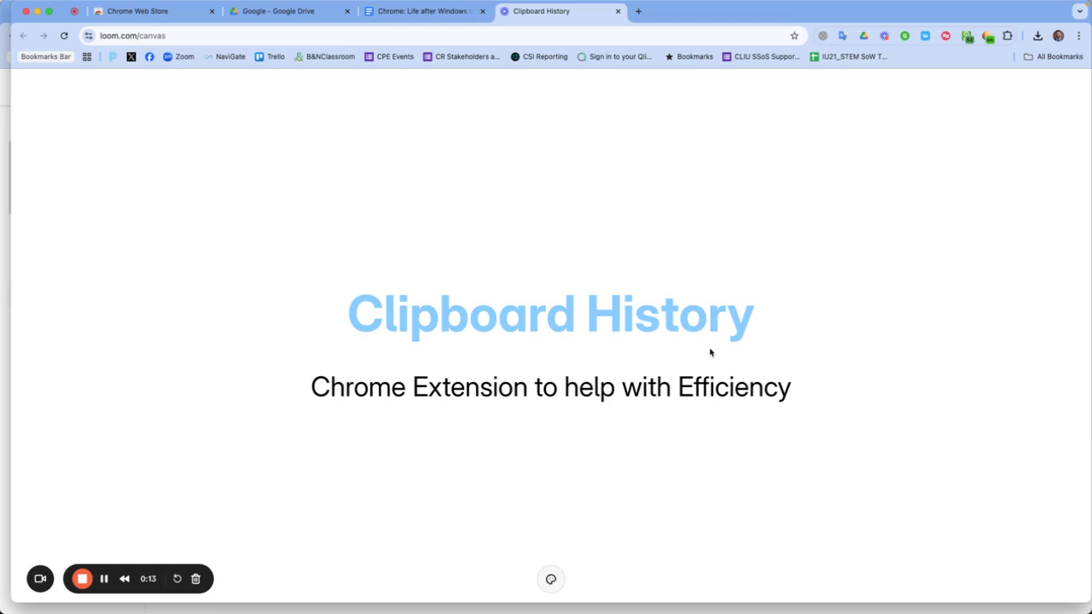
mouse_move(775, 328)
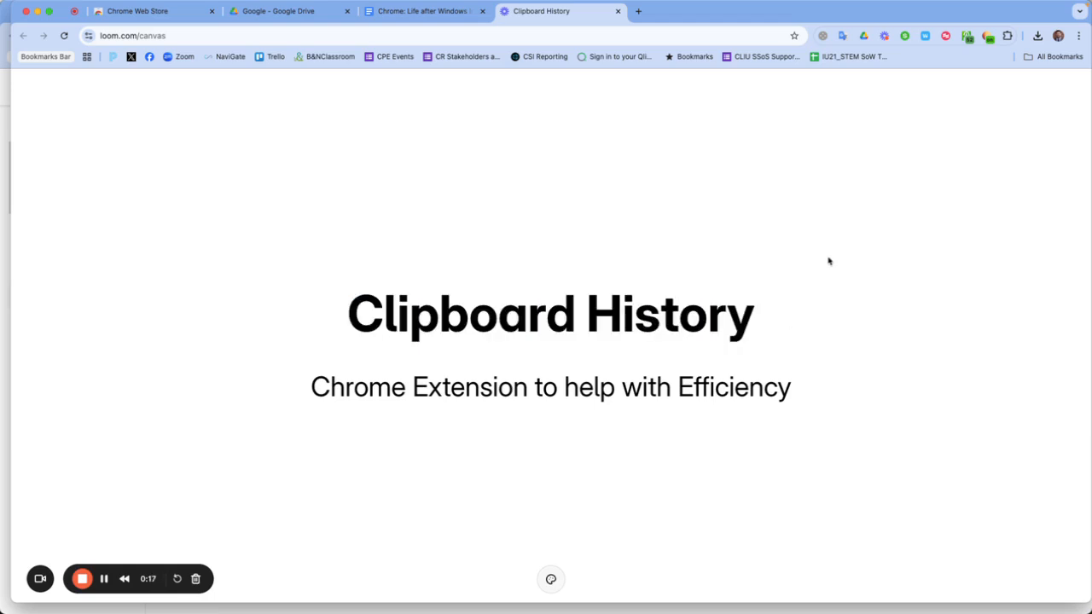
mouse_move(826, 190)
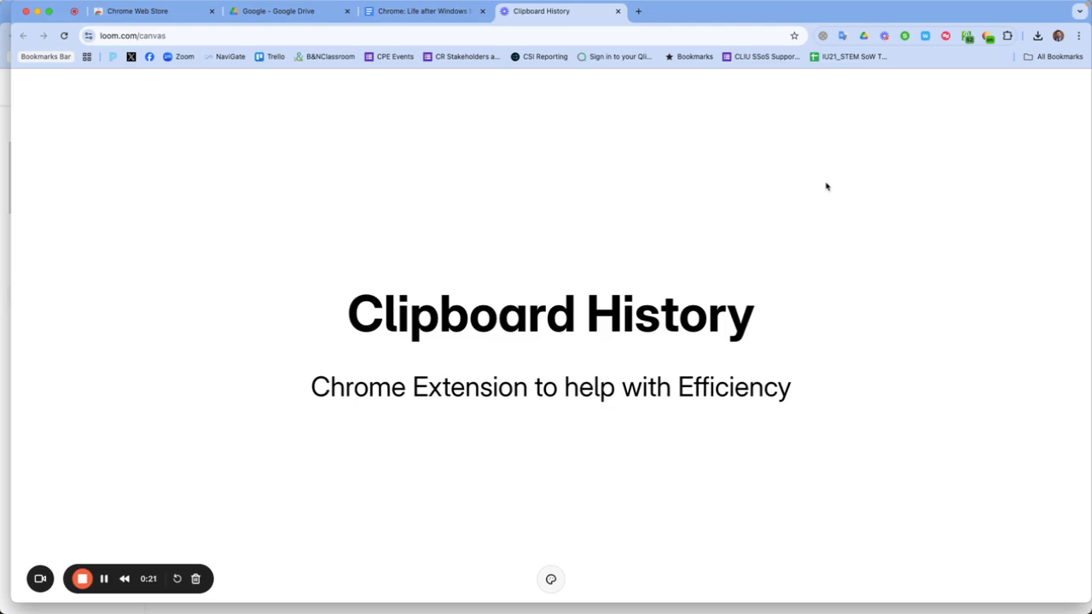
mouse_move(855, 174)
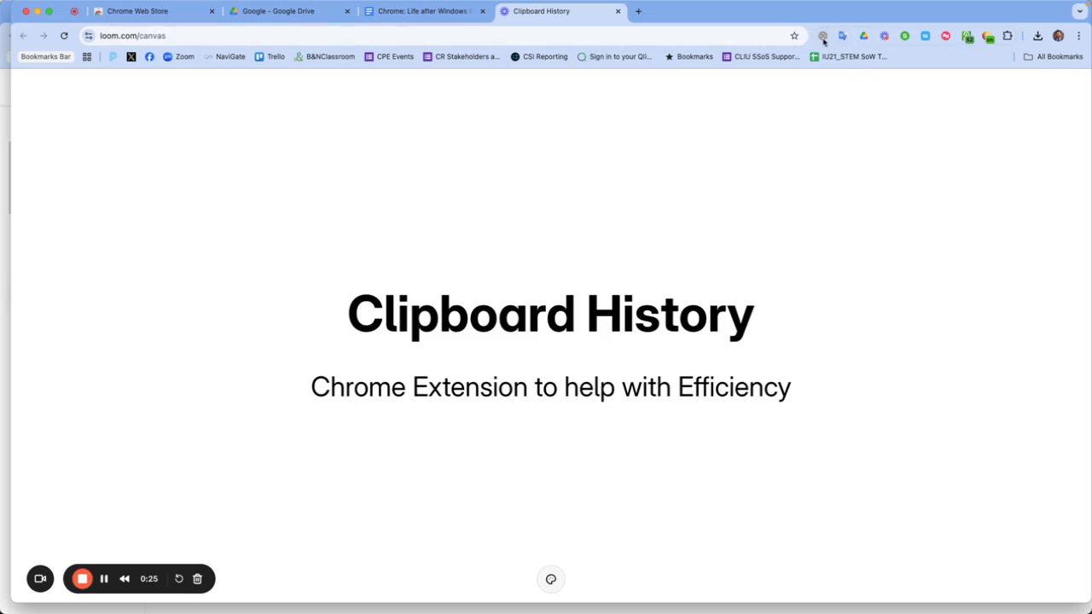
mouse_move(862, 43)
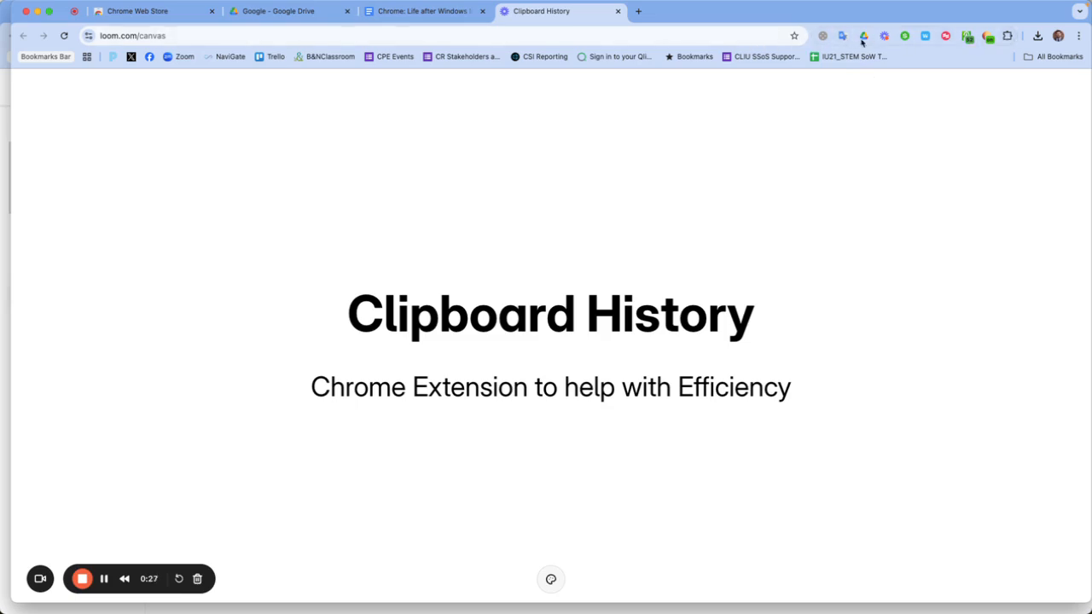
mouse_move(863, 36)
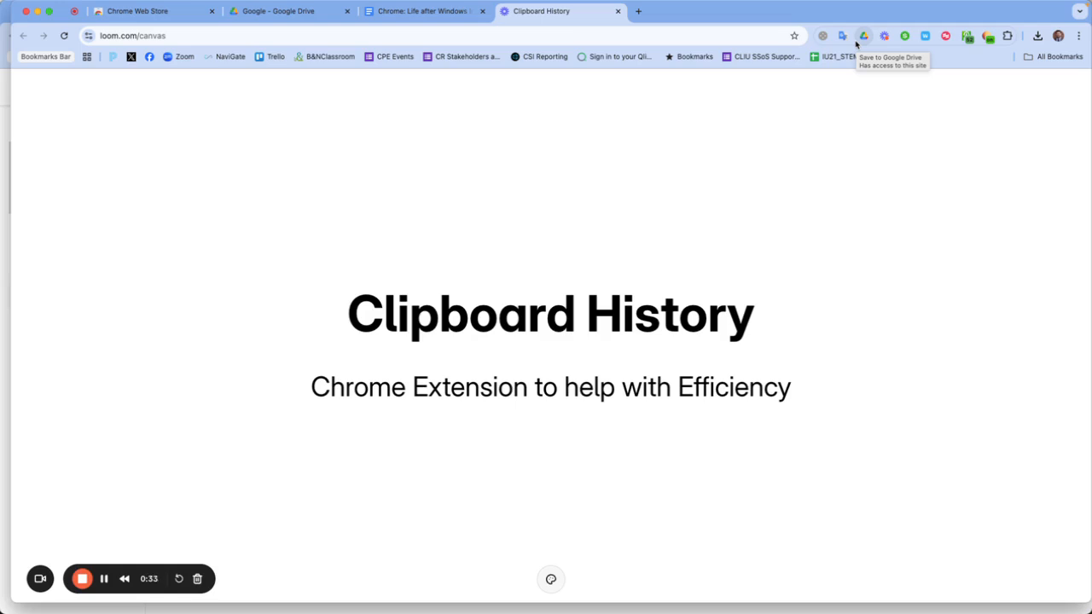
mouse_move(944, 34)
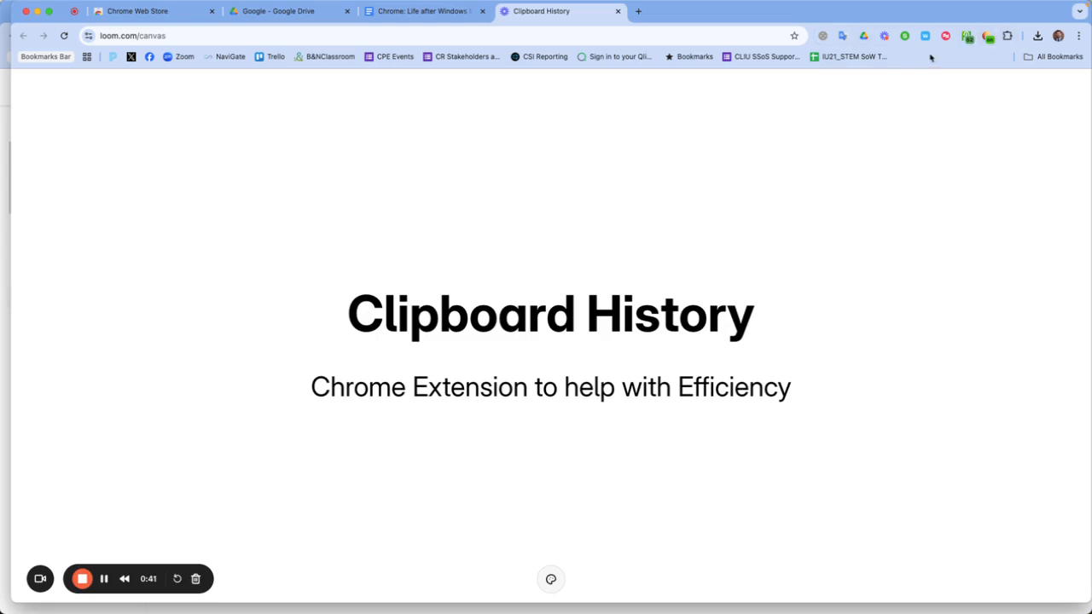
mouse_move(902, 101)
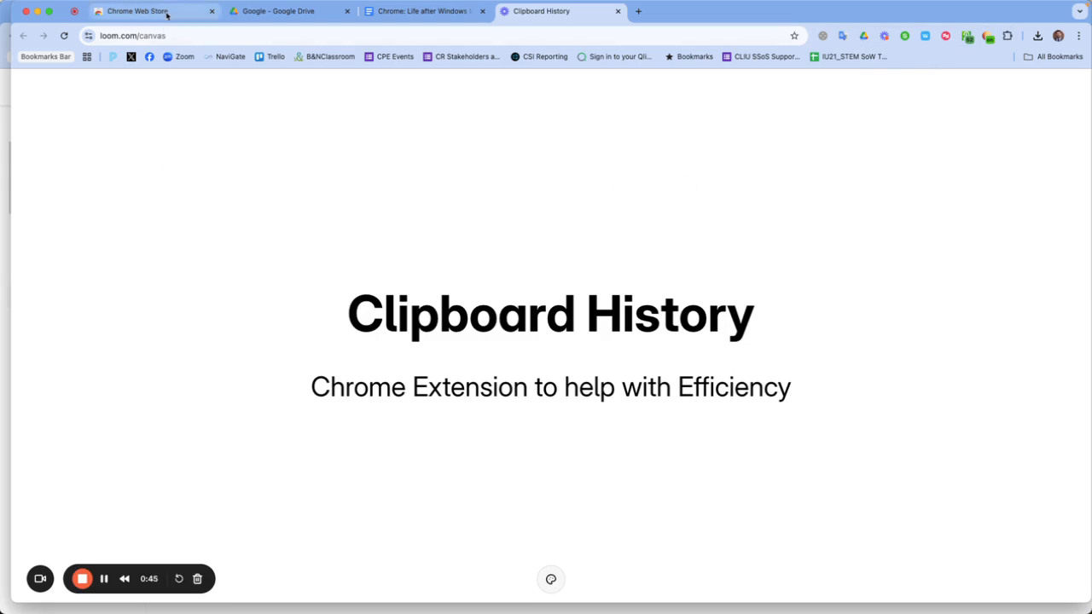
Search the Chrome Web Store for 'Clipboard' and open the installed Clipboard History Pro listing
click(154, 10)
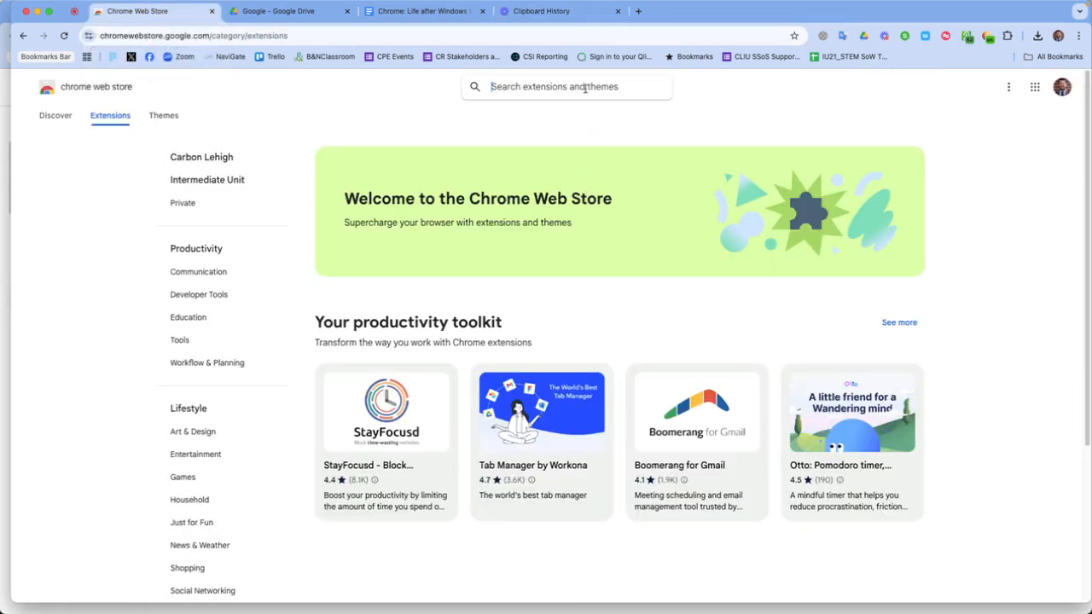
text(Cli)
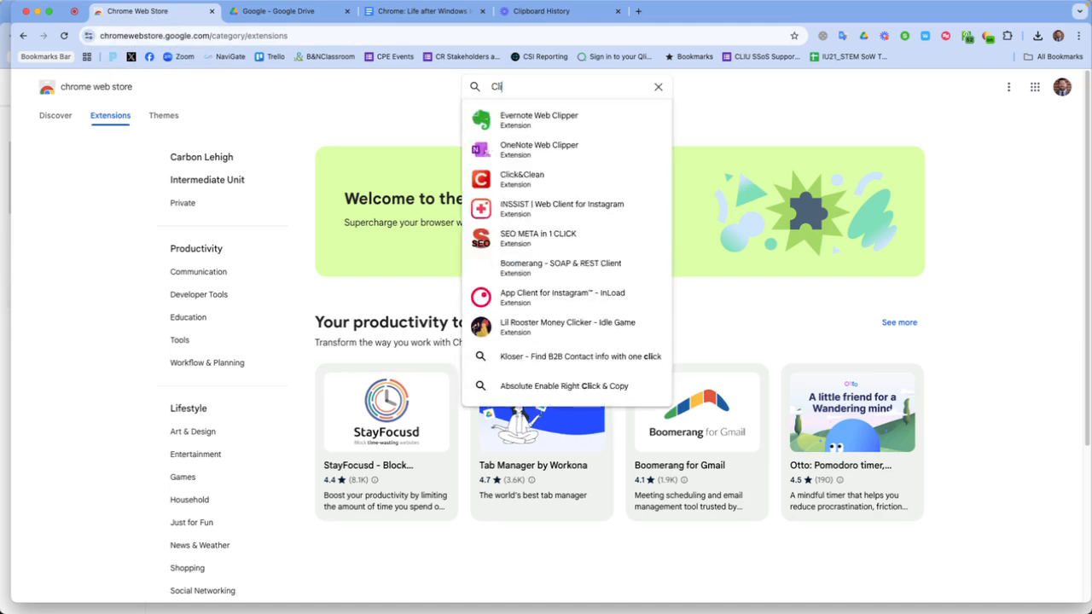
text(Clipboard)
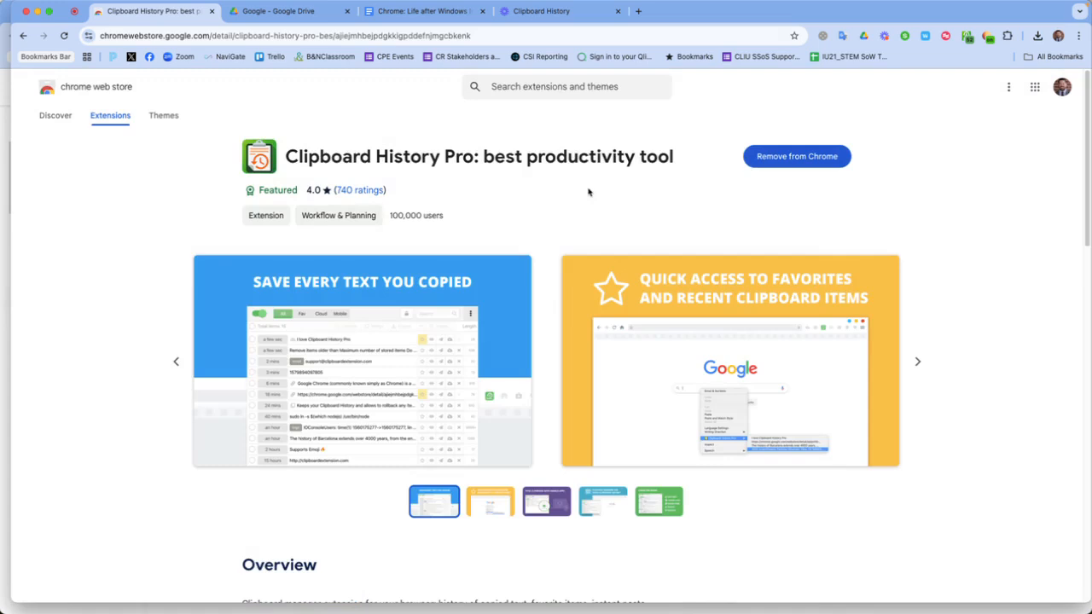
mouse_move(789, 199)
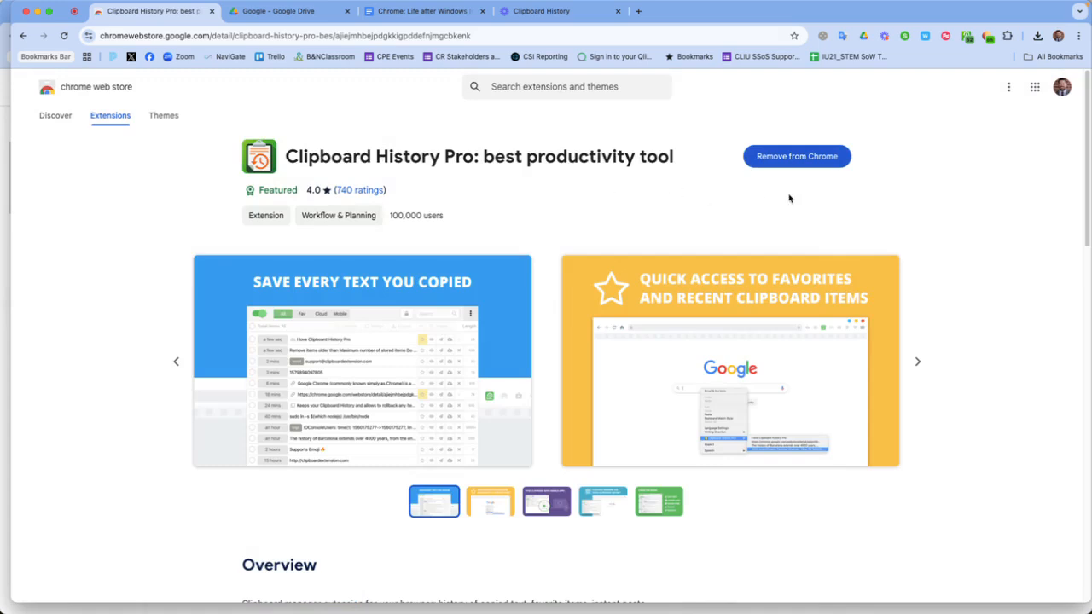
mouse_move(629, 165)
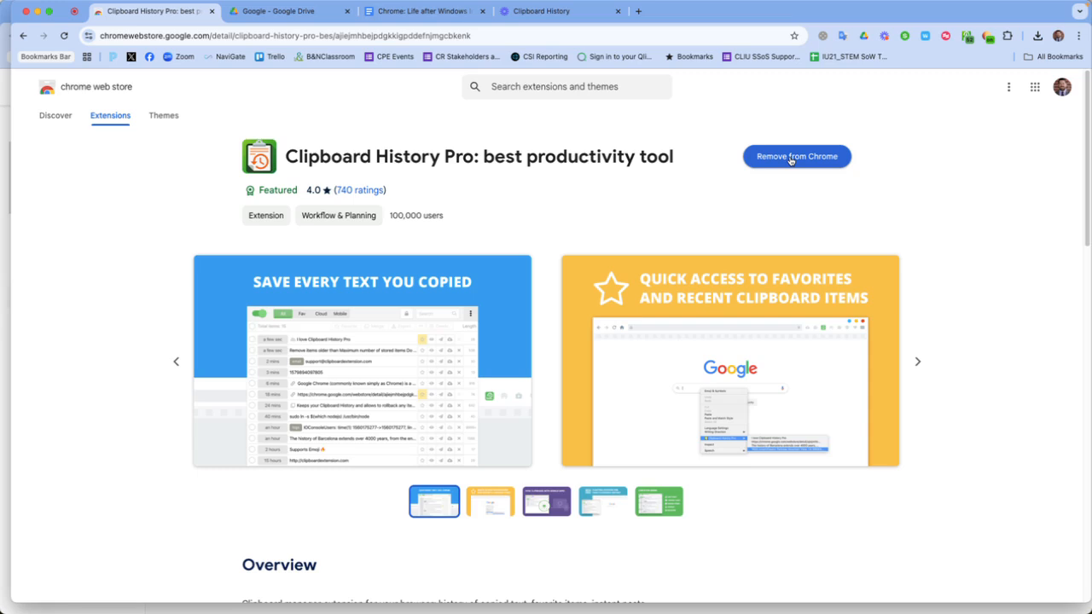
mouse_move(776, 139)
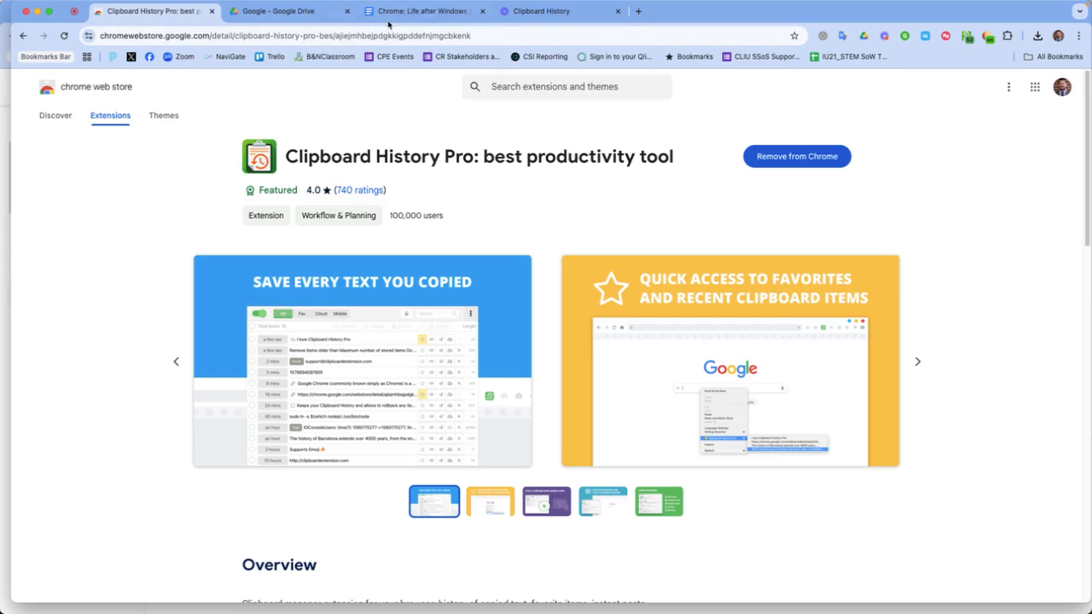
Copy the 'Work offline' paragraph from the Chrome document and paste it into a new Google Doc
click(418, 11)
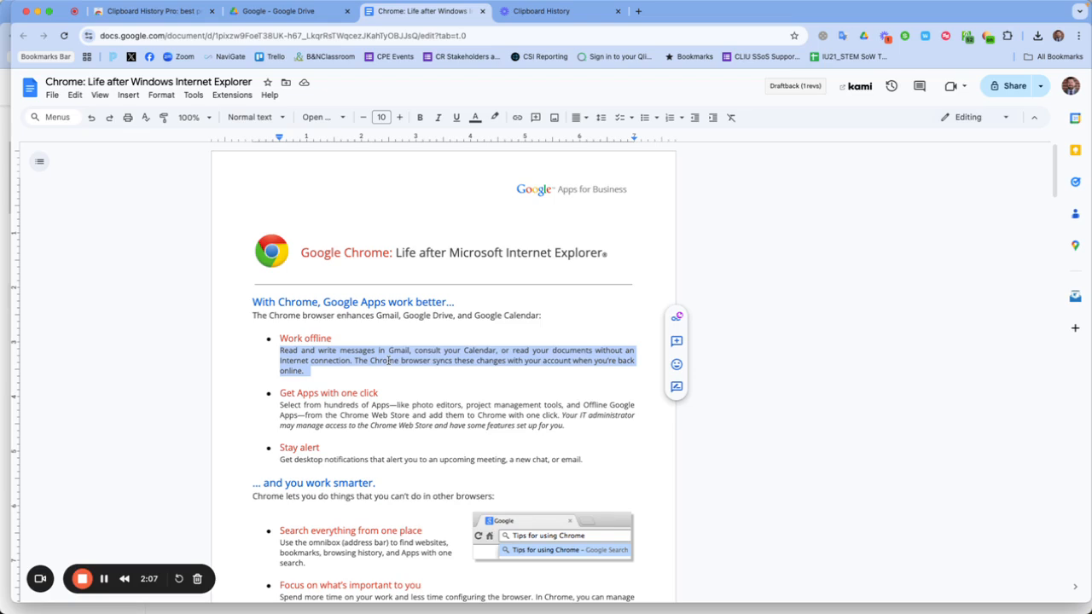
right_click(388, 358)
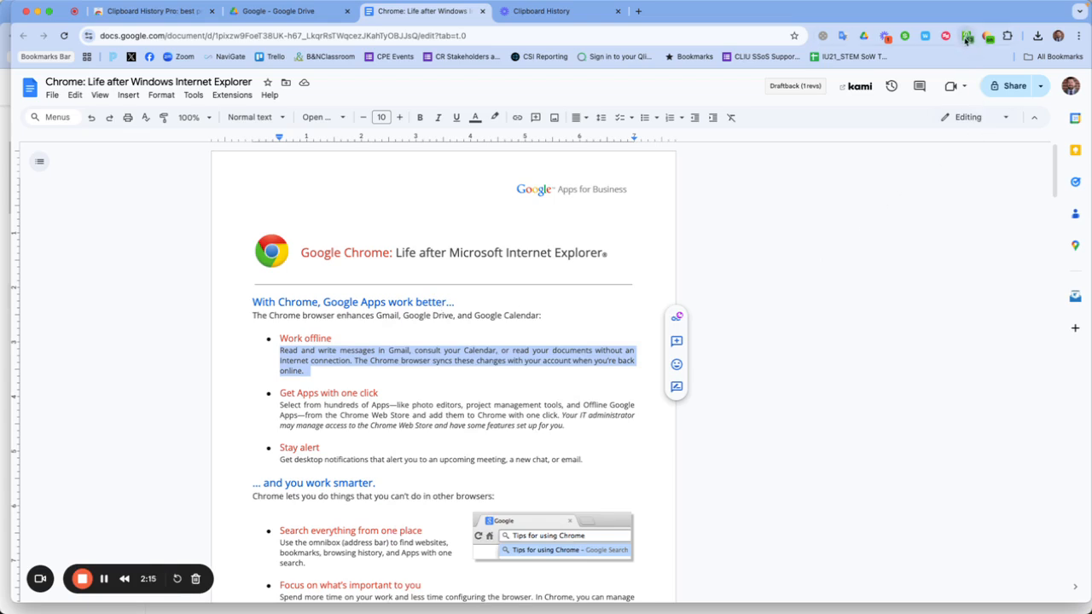
click(966, 35)
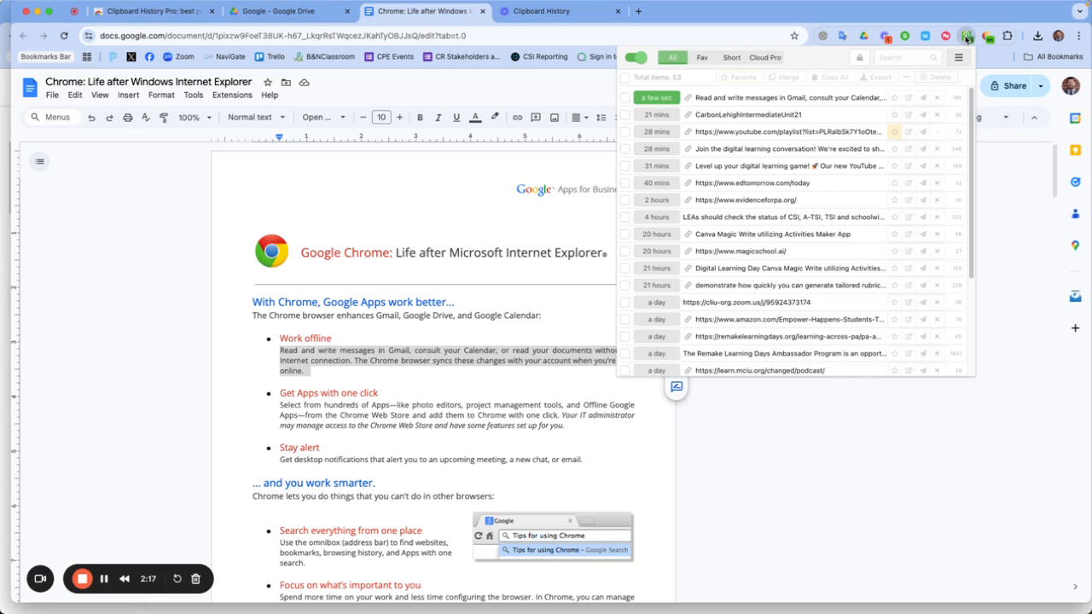
mouse_move(759, 97)
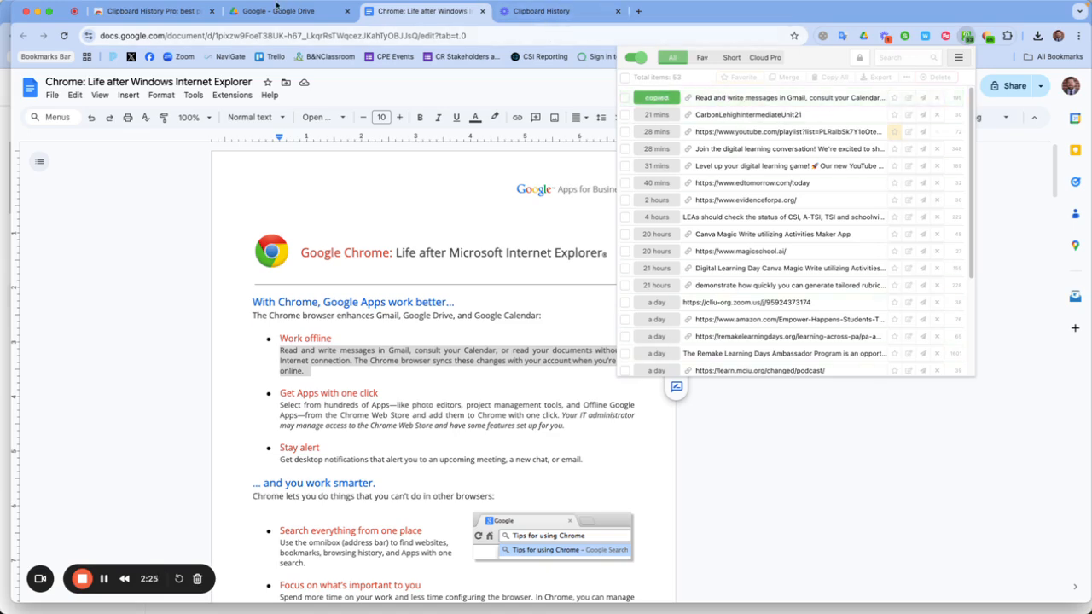
click(290, 12)
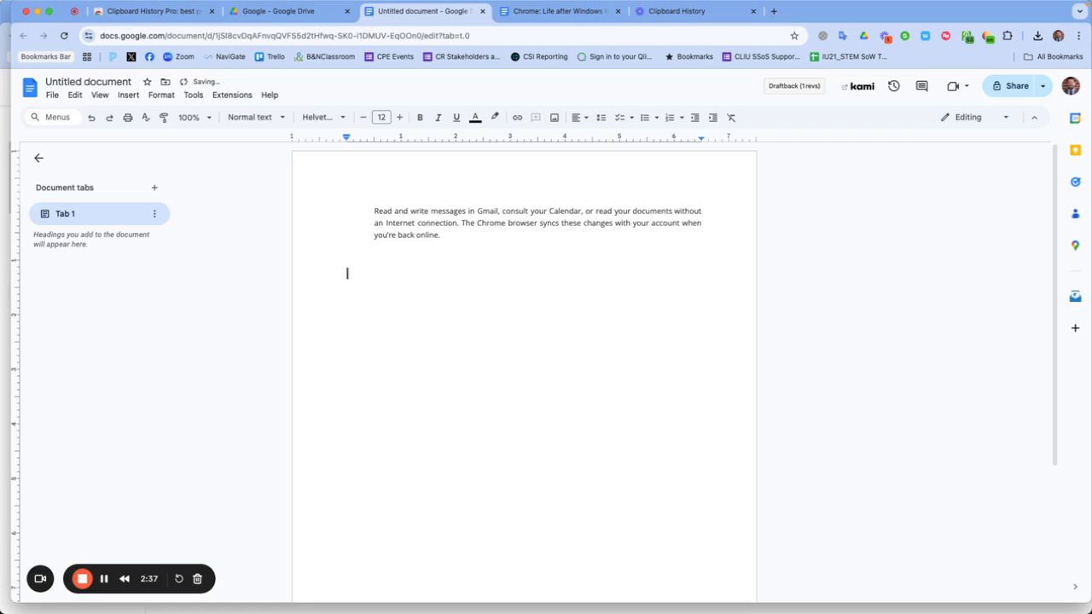
mouse_move(934, 107)
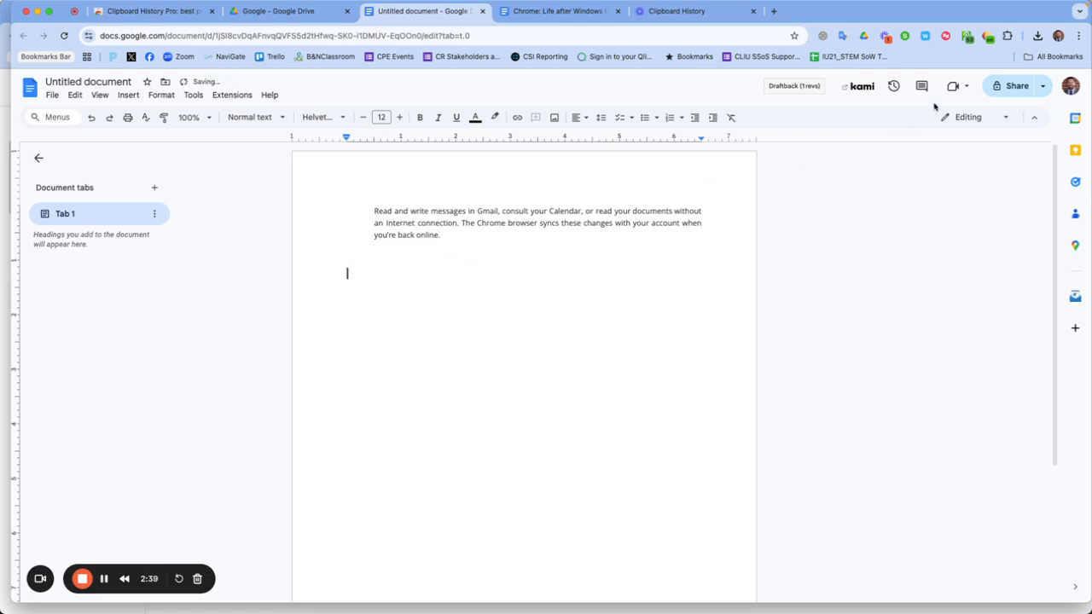
mouse_move(967, 36)
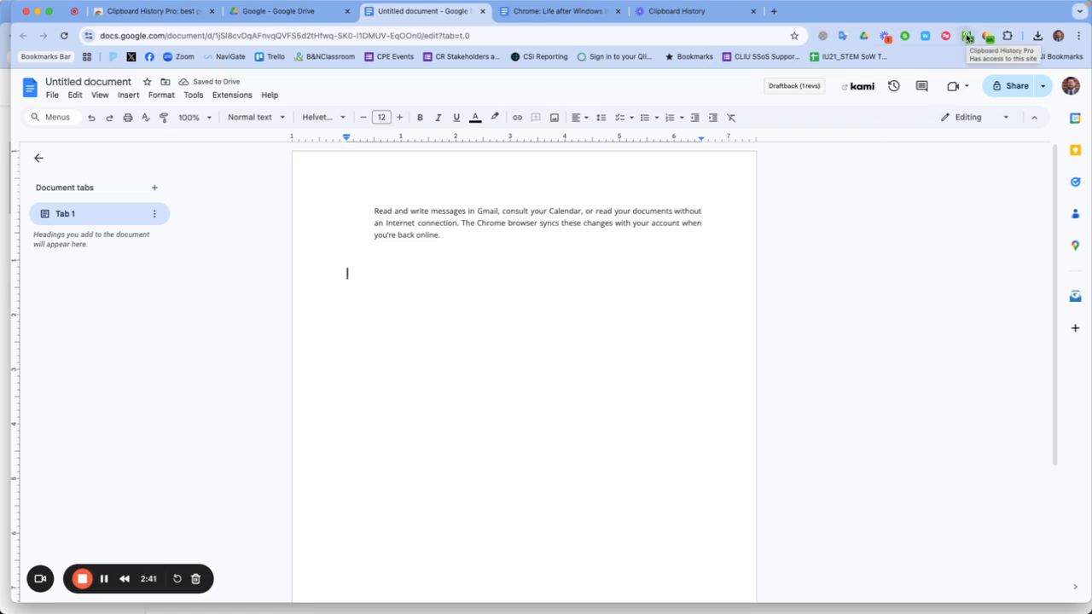
Paste the 'Level up your digital learning game!' entry from the clipboard history list
click(967, 36)
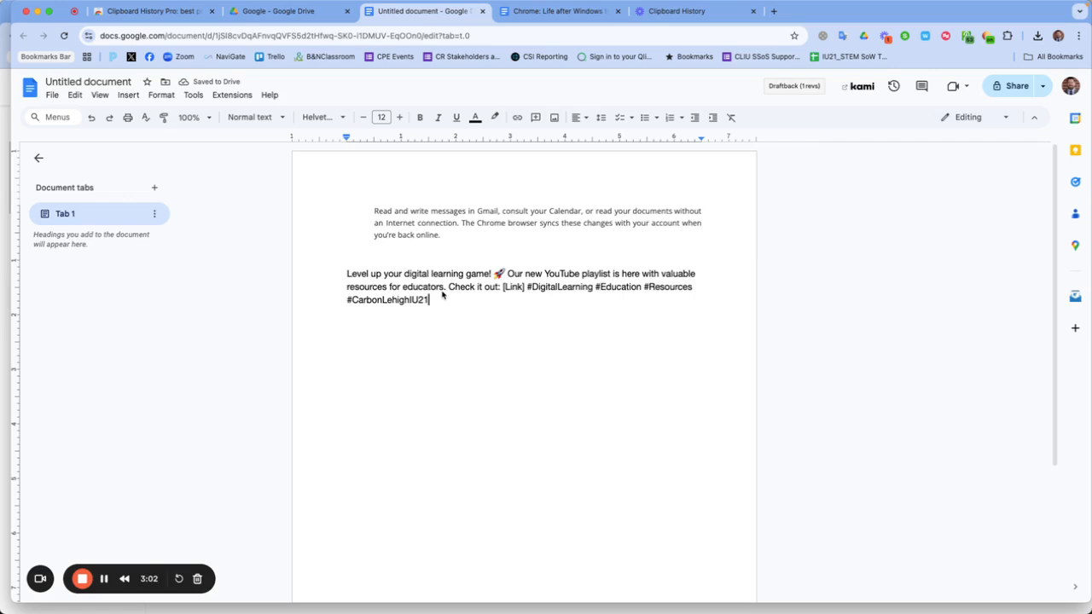
key(enter)
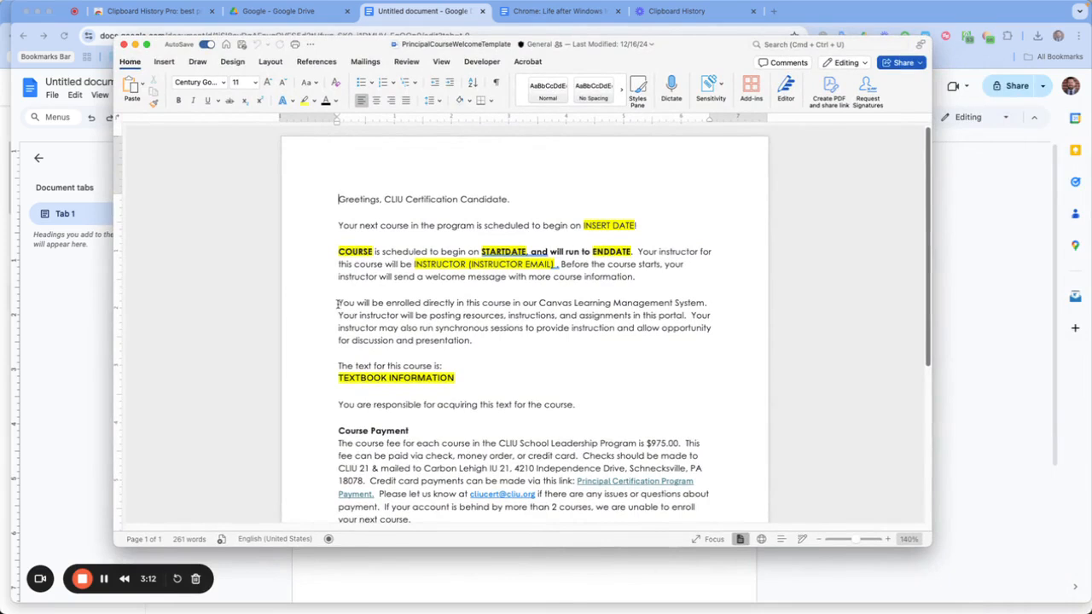
Copy the Word template's Canvas enrollment paragraph into the Google Doc and reopen clipboard history
right_click(522, 320)
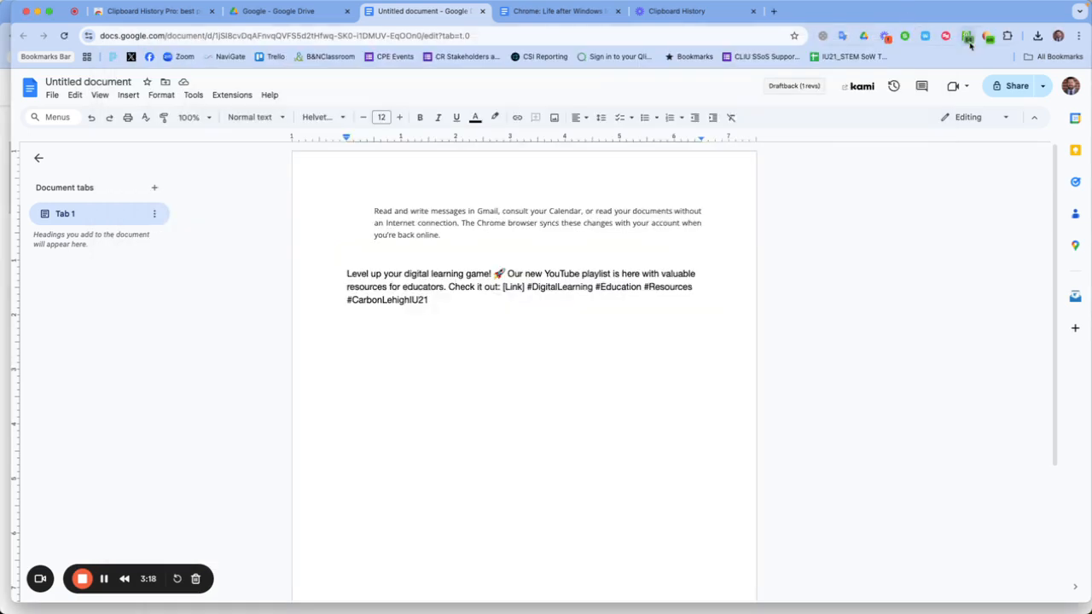
click(967, 36)
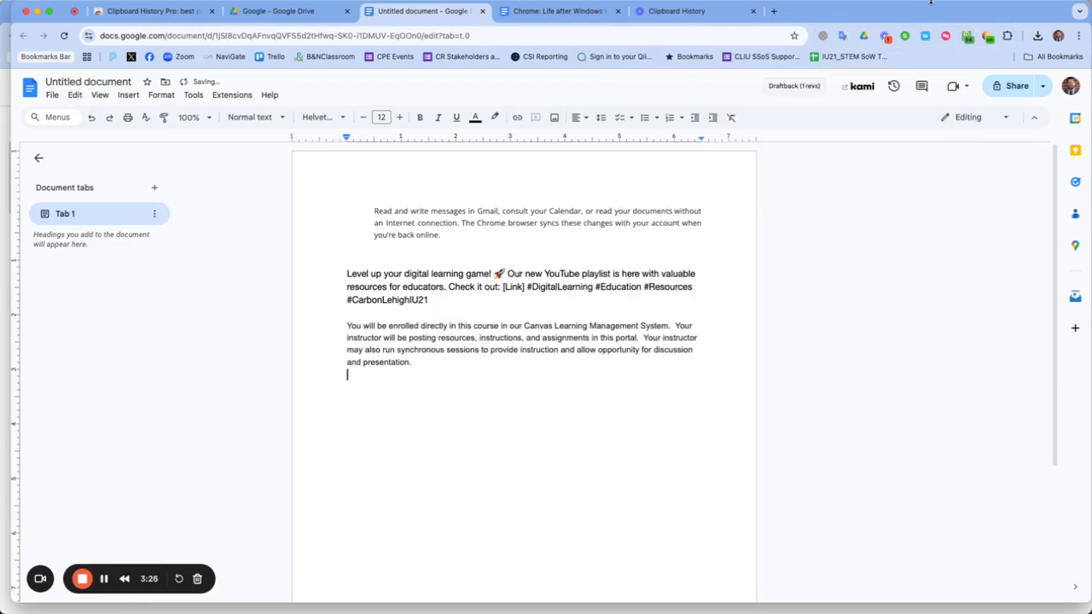
click(967, 36)
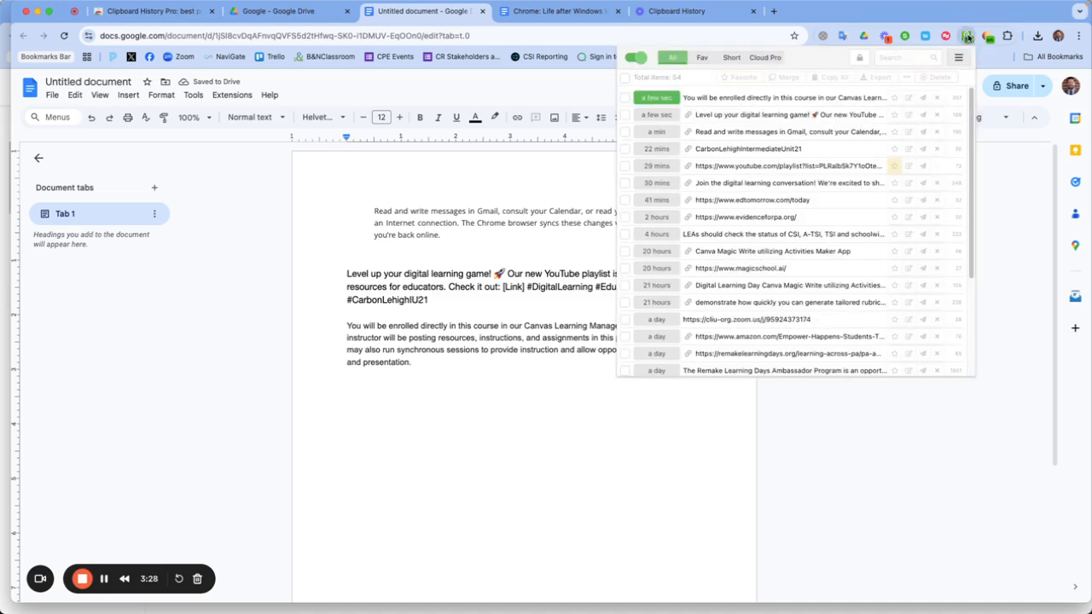
mouse_move(754, 97)
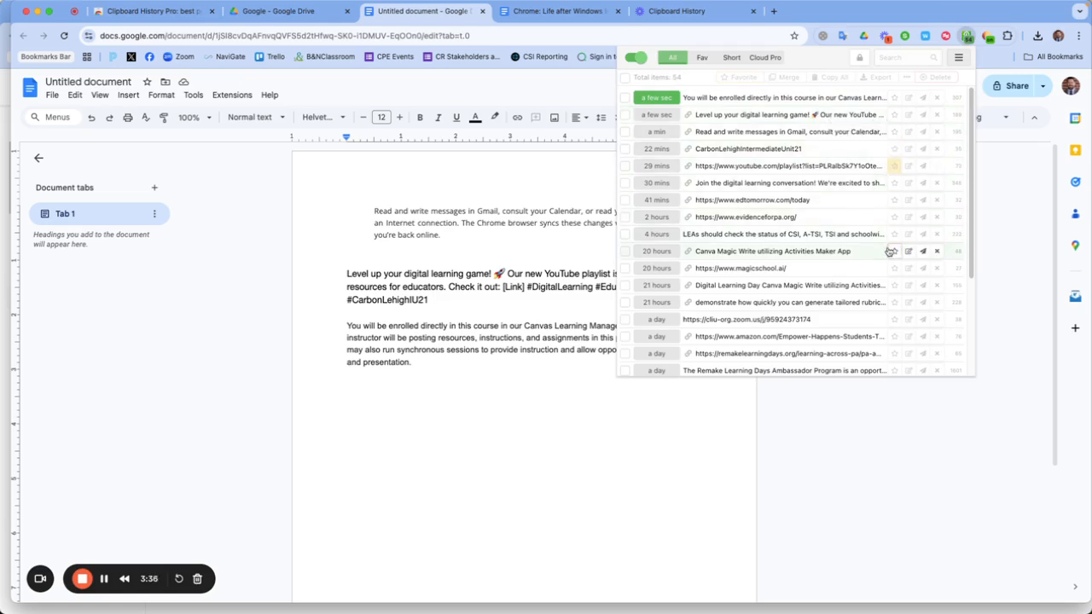
mouse_move(894, 251)
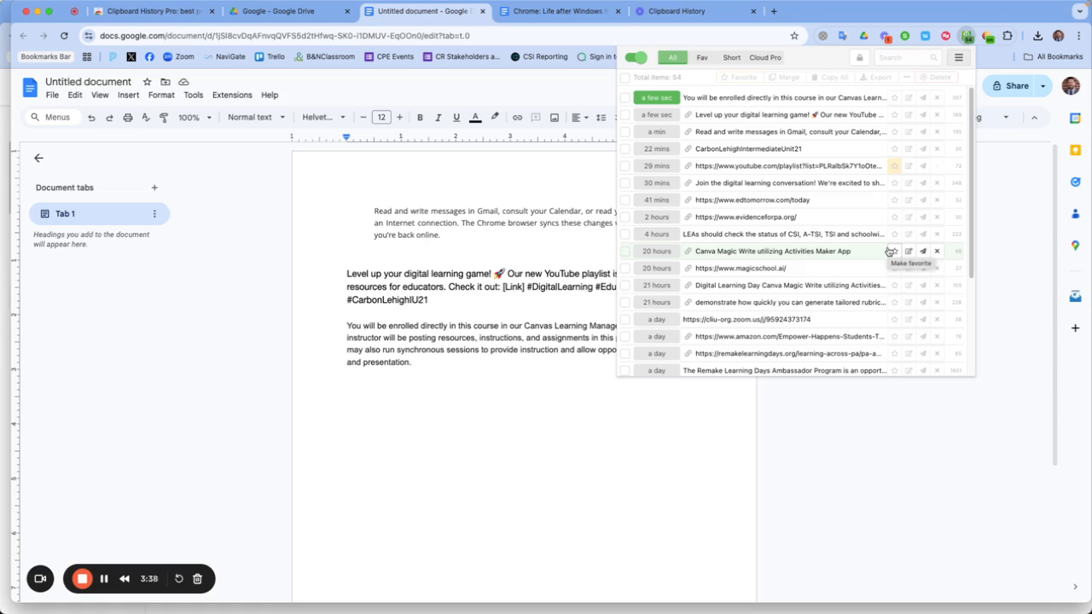
From the Fav tab, copy the 'Greetings, CLIU Certification Candidate' letter and paste it
click(701, 57)
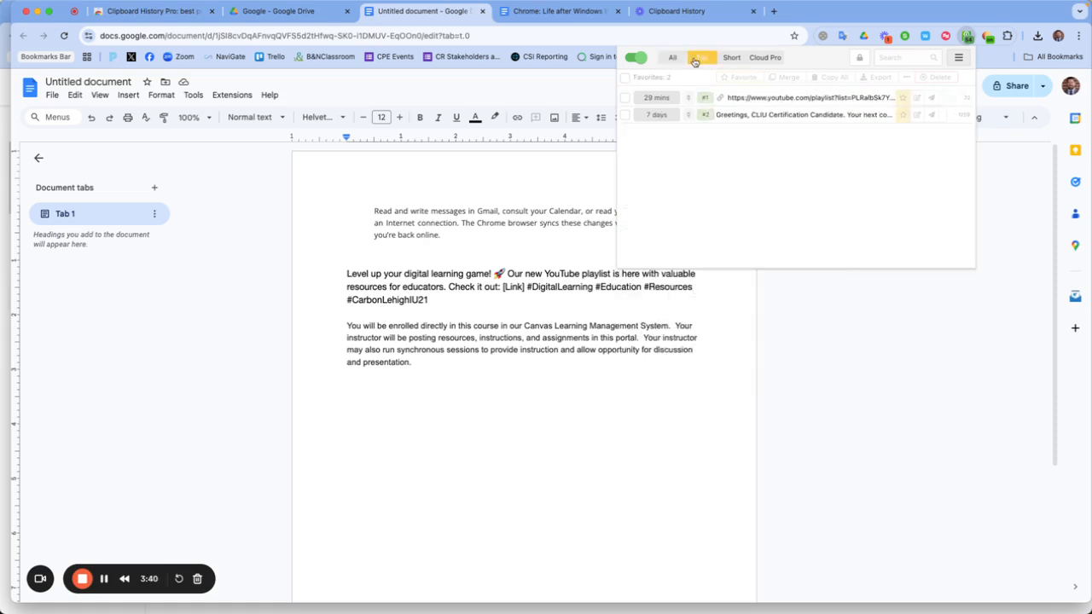
click(701, 58)
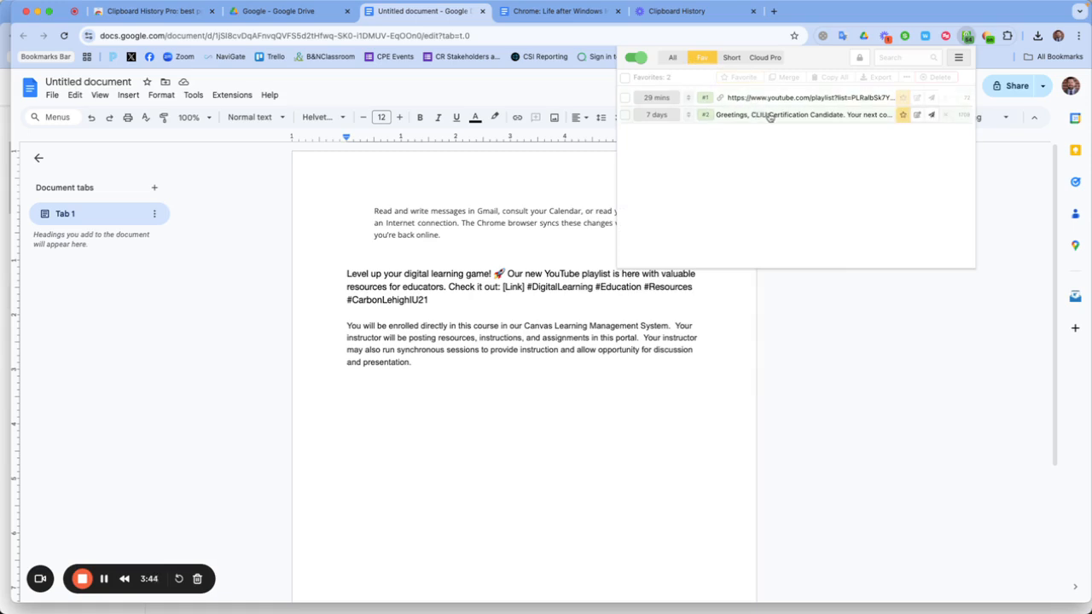
click(767, 114)
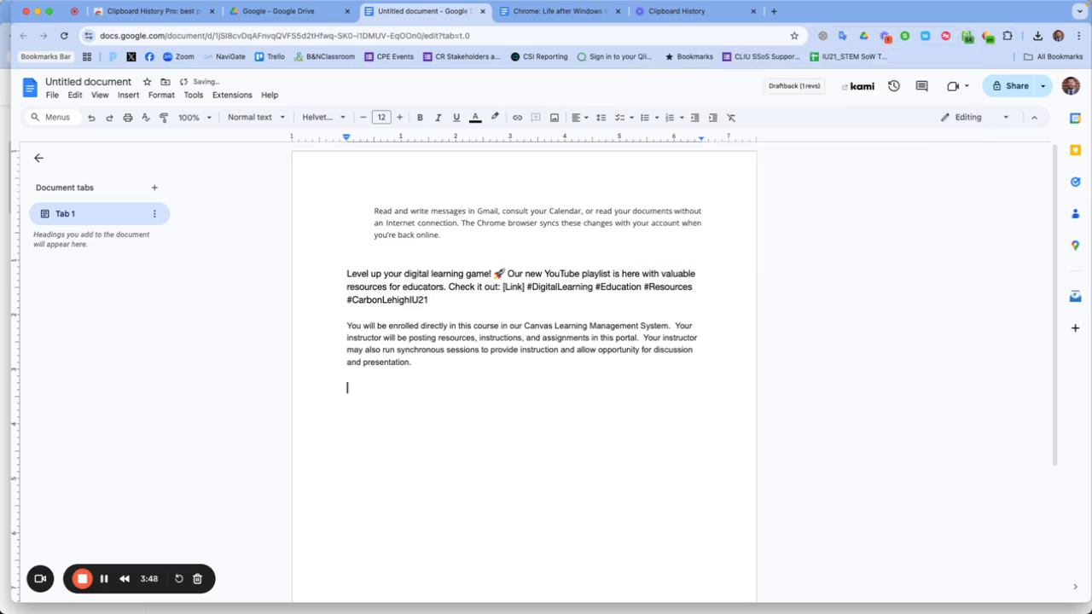
scroll(down, 3)
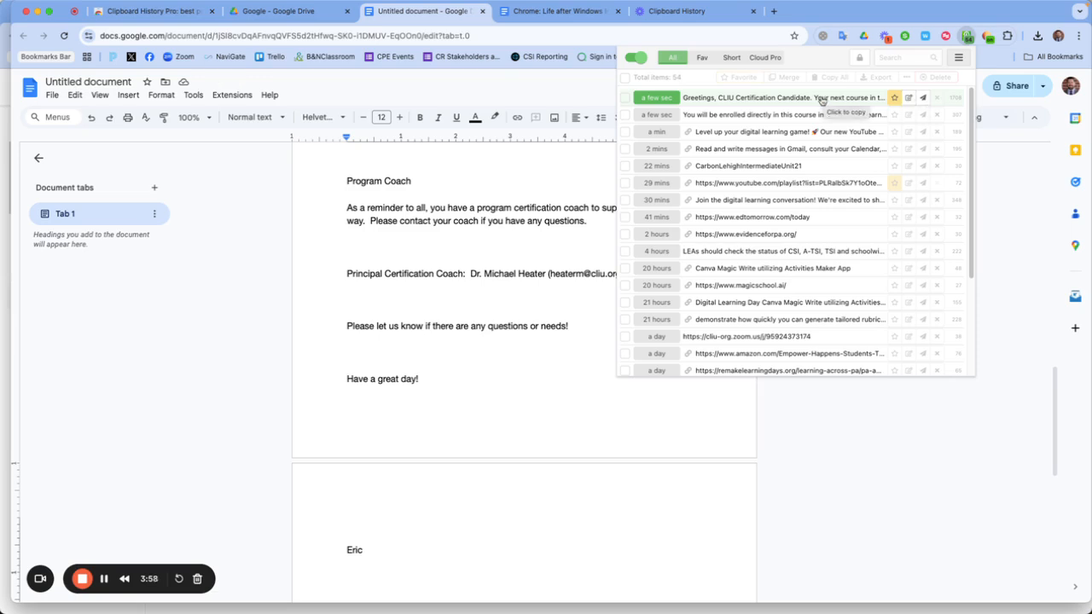
Recopy the Canvas enrollment clipping, view its details, and cancel an edit without changes
click(785, 114)
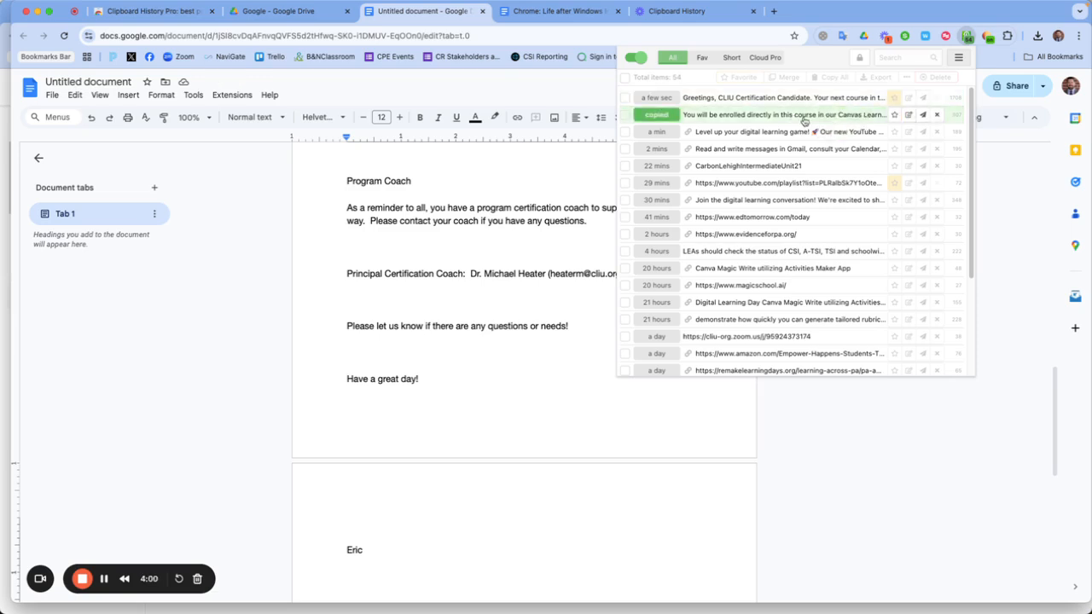
click(783, 115)
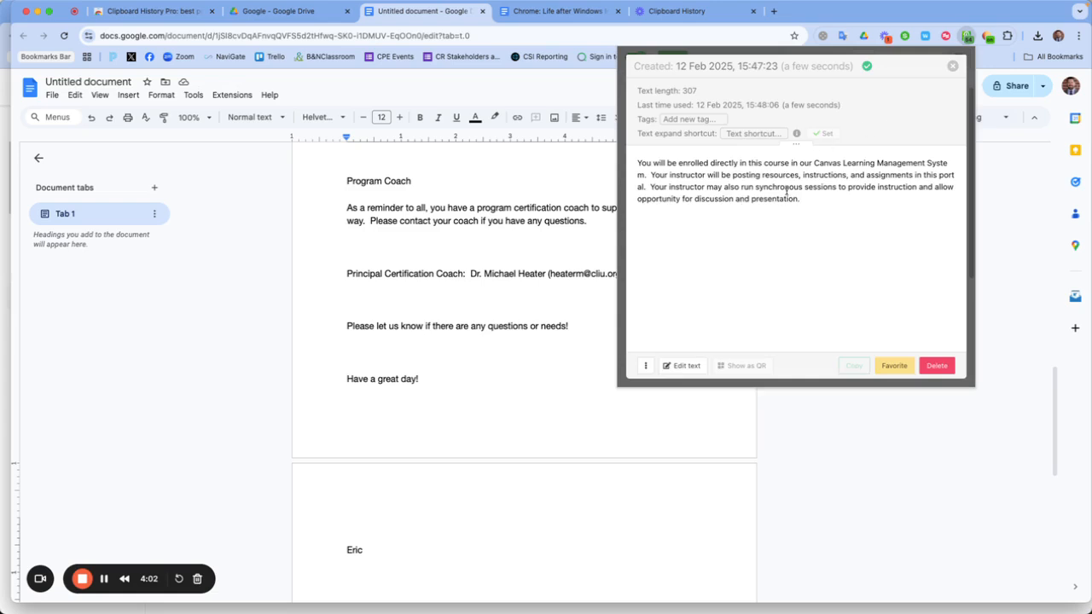
mouse_move(873, 332)
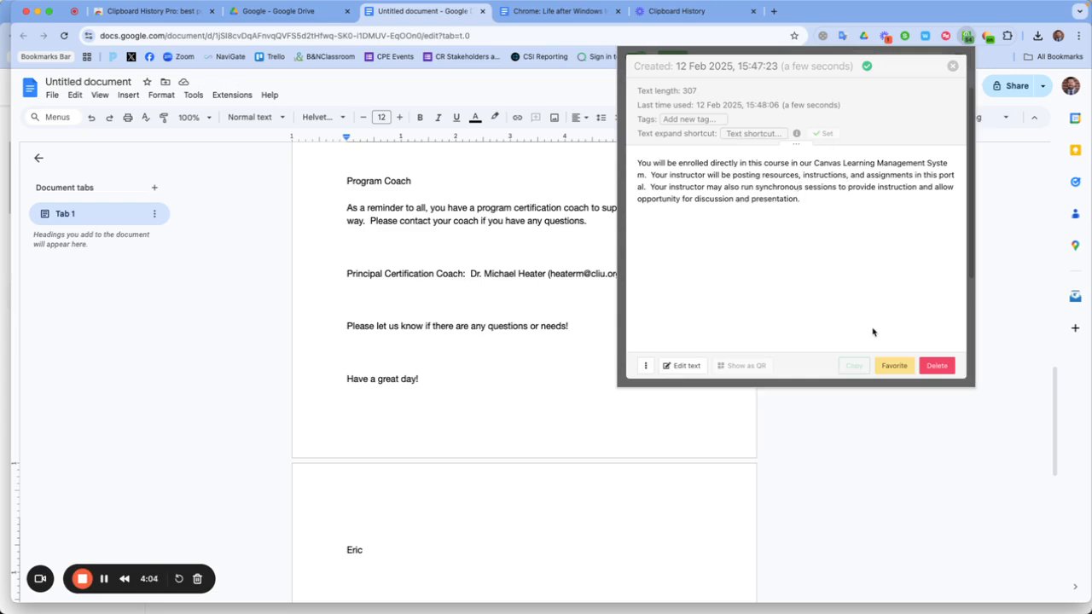
click(686, 365)
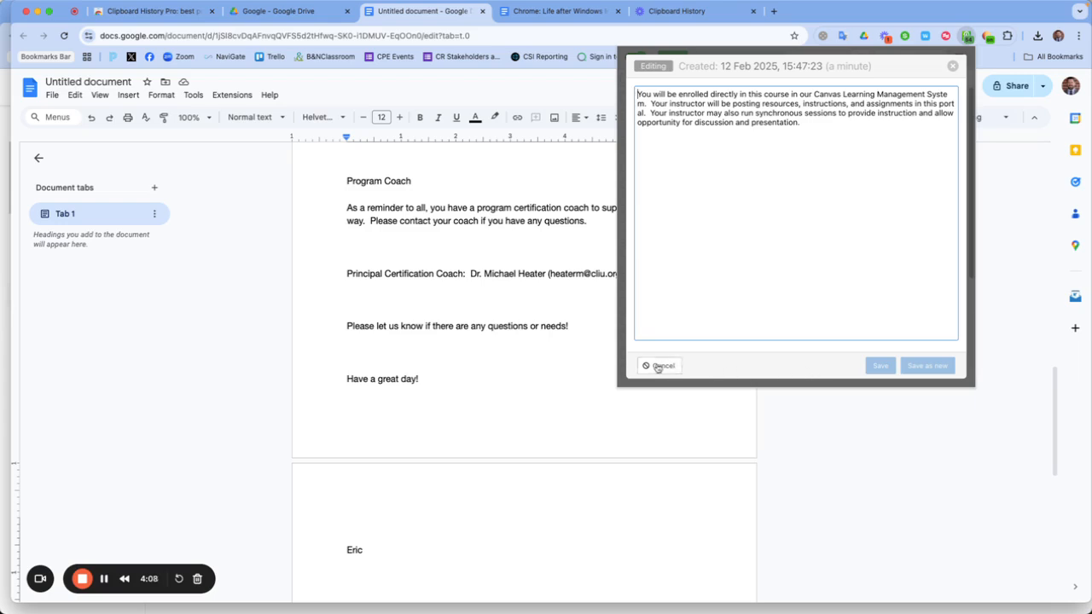
click(658, 365)
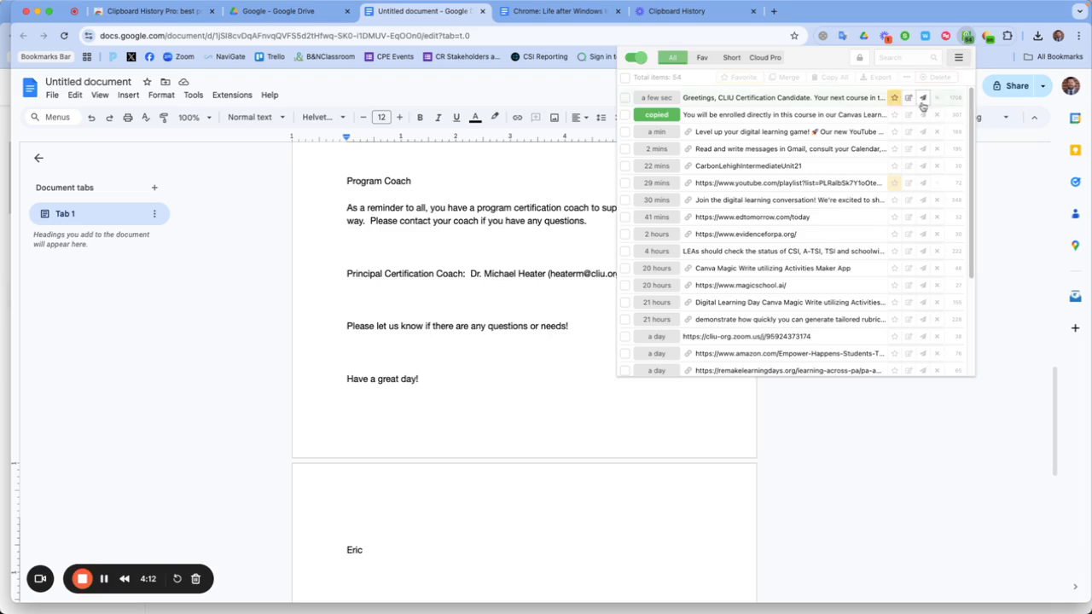
click(894, 97)
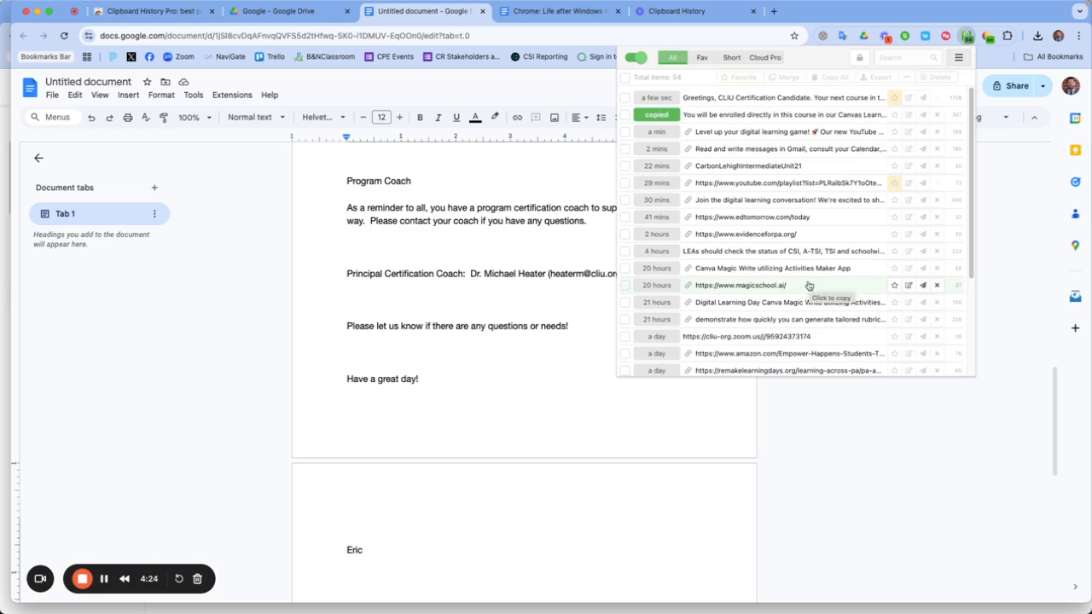
mouse_move(569, 404)
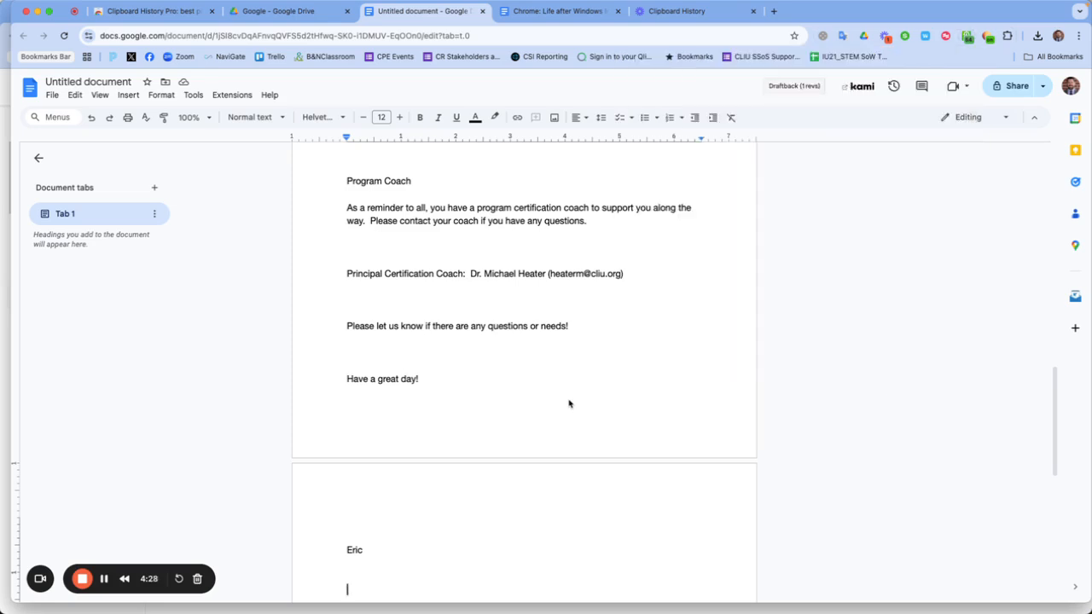
mouse_move(594, 395)
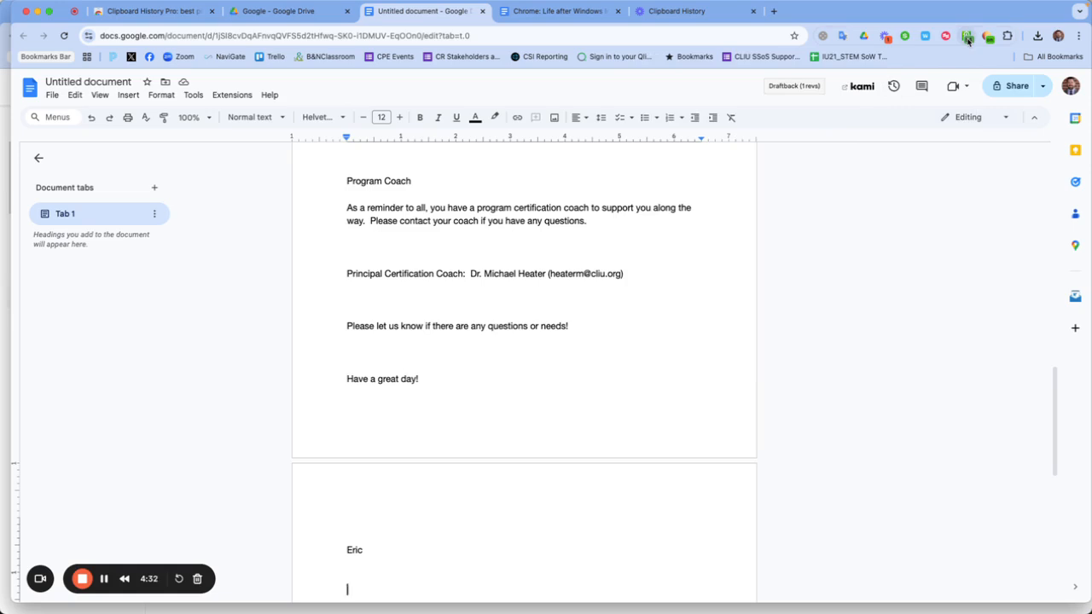
mouse_move(967, 36)
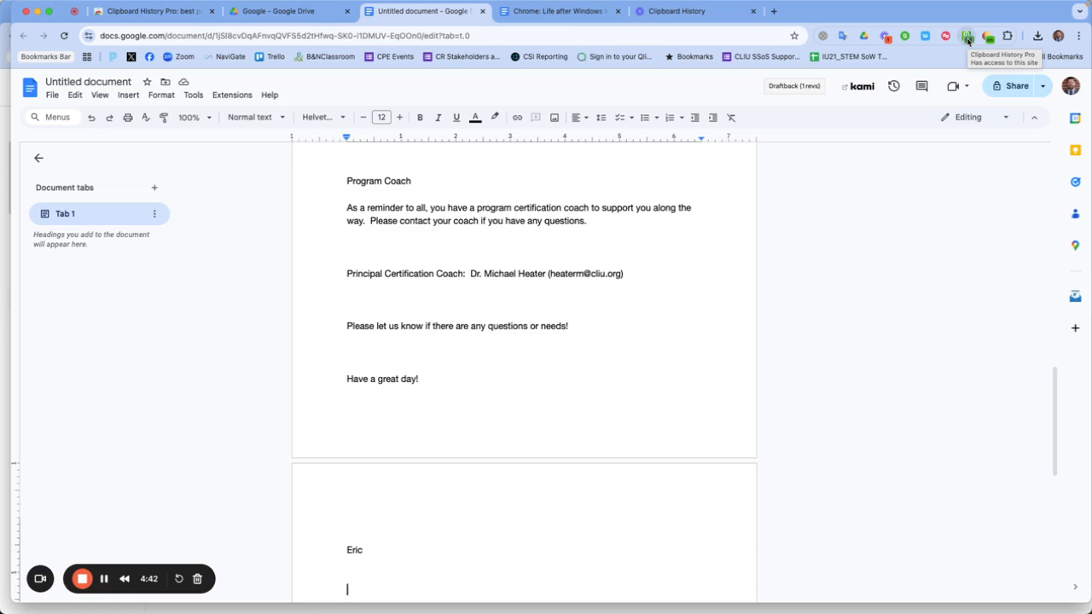
mouse_move(938, 132)
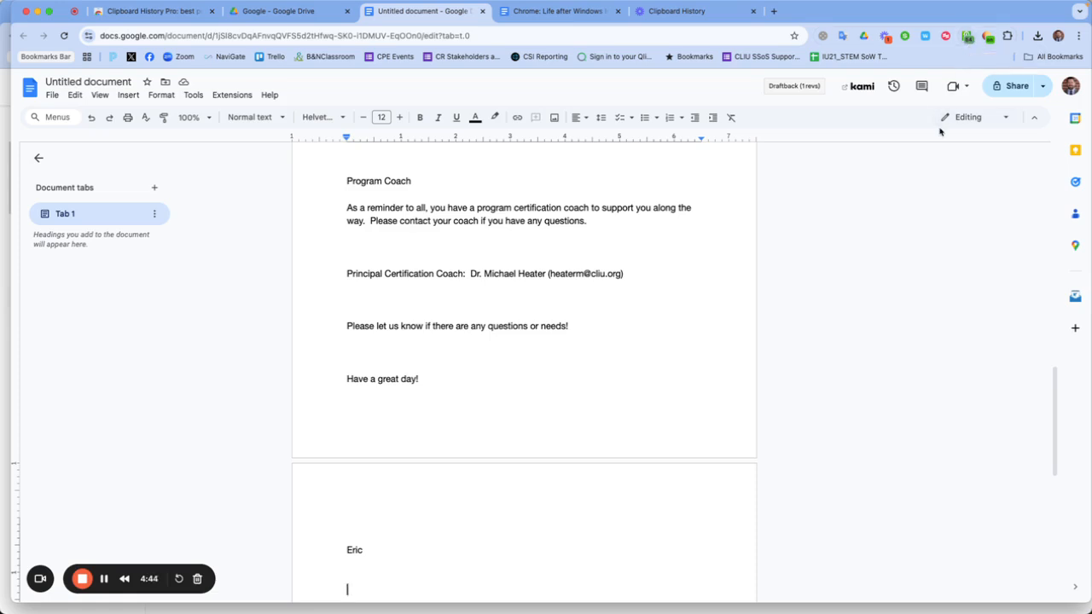
mouse_move(838, 160)
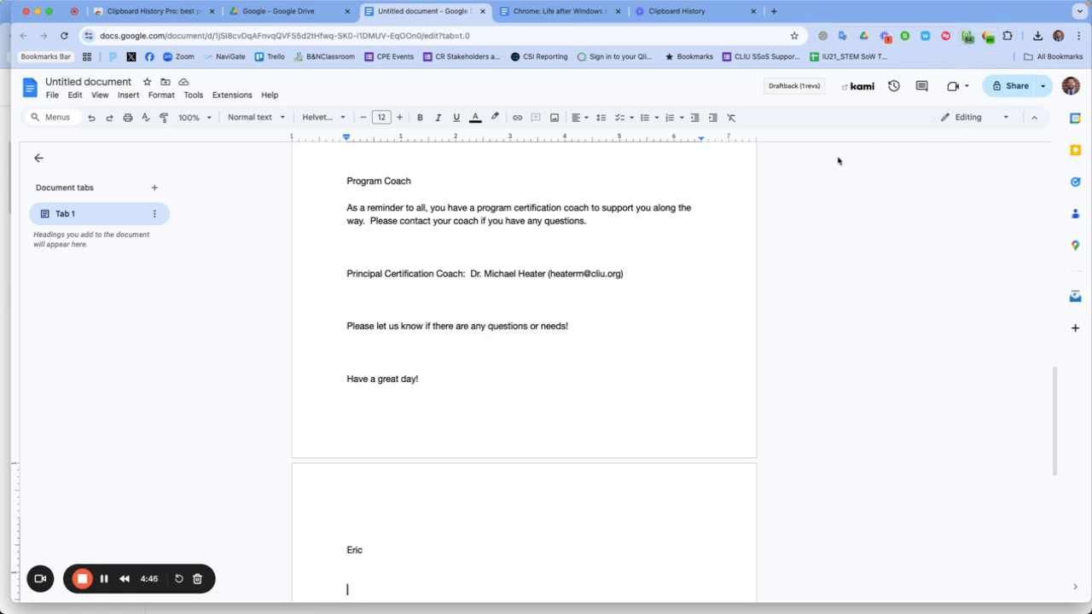